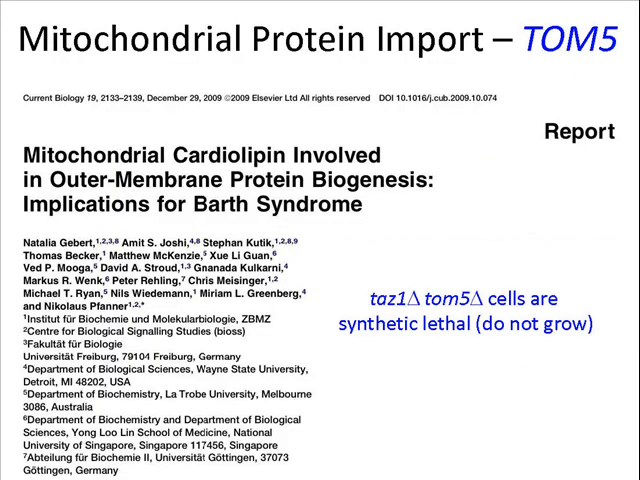
- Advance the slideshow from the TOM5 import slide to the Endosome trafficking (autophagy?) slide
{"action": "key", "text": "Right"}
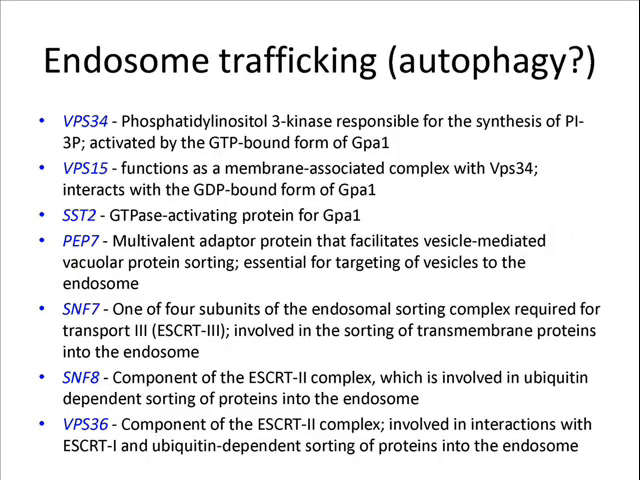